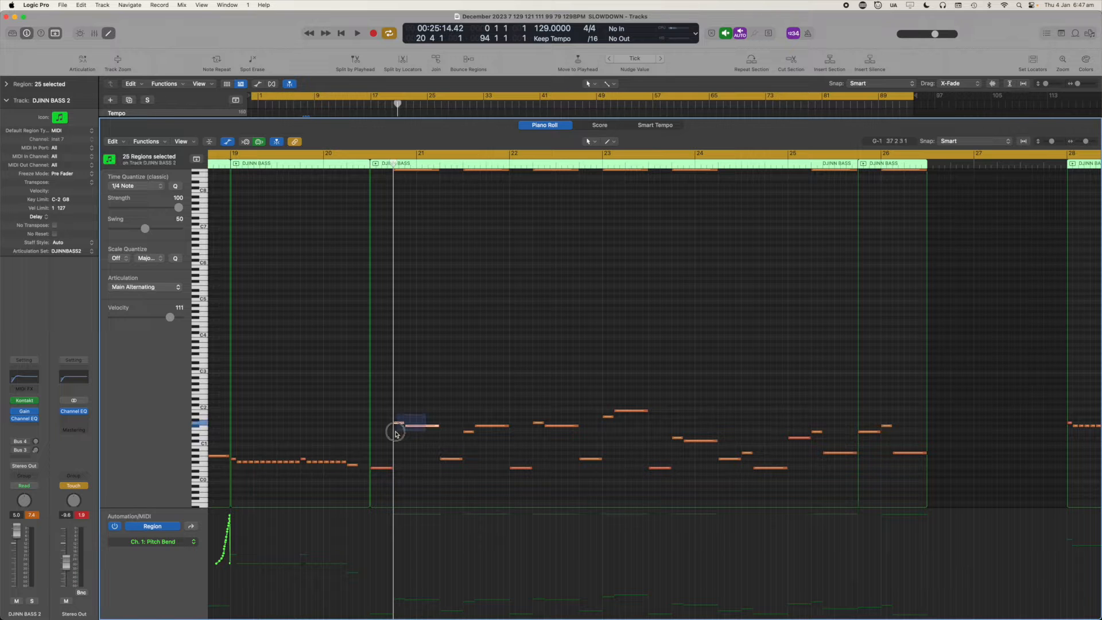
# Select the two DJINN BASS 2 notes at bar 21 to view their Slide Trigger articulation.
pyautogui.click(397, 422)
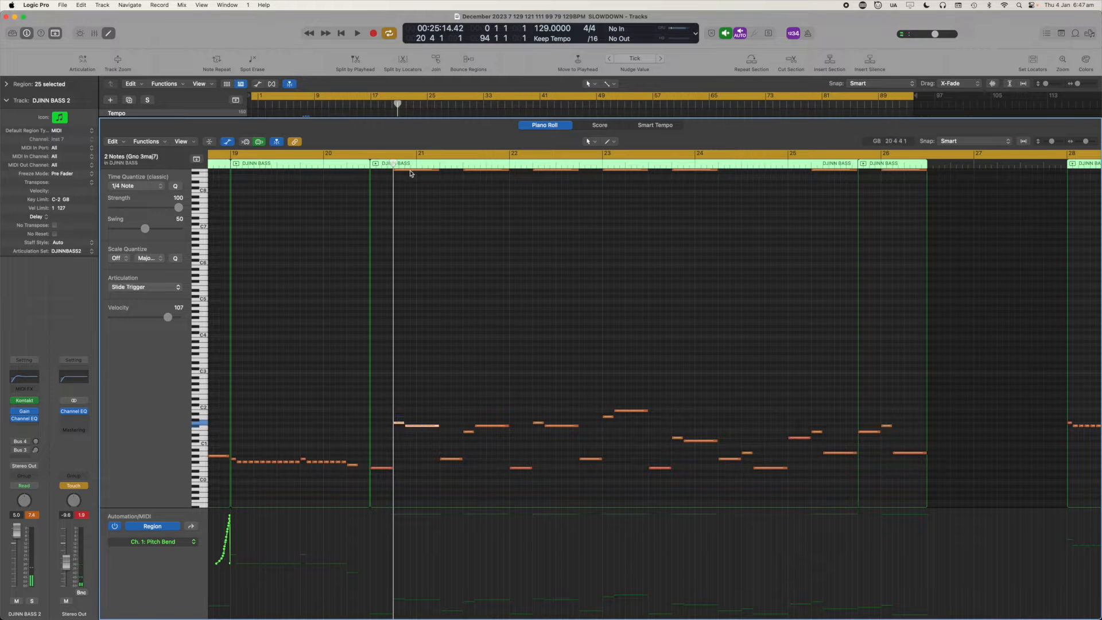